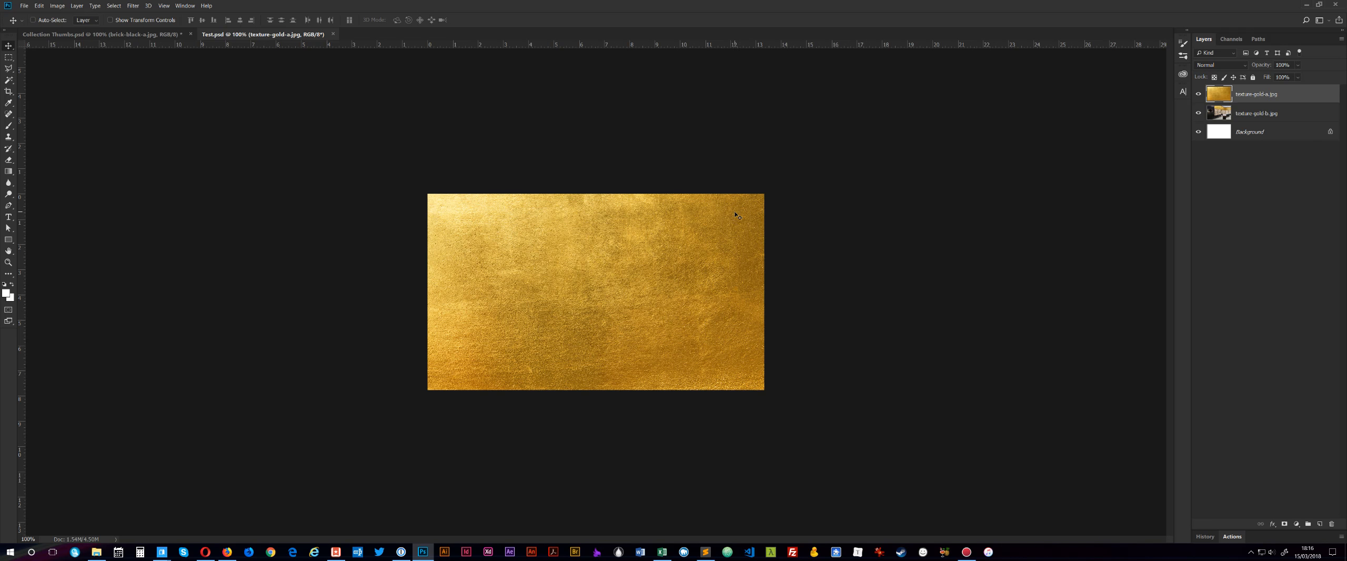
{"action": "mouse_move", "coordinate": [557, 306]}
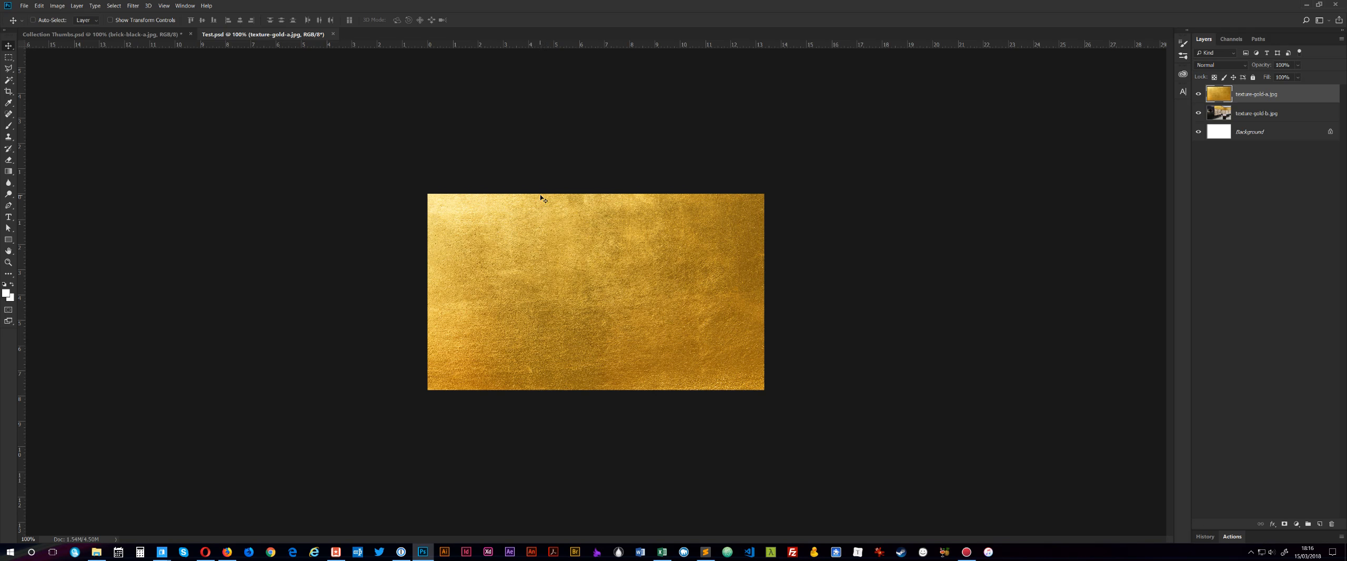
{"action": "mouse_move", "coordinate": [480, 222]}
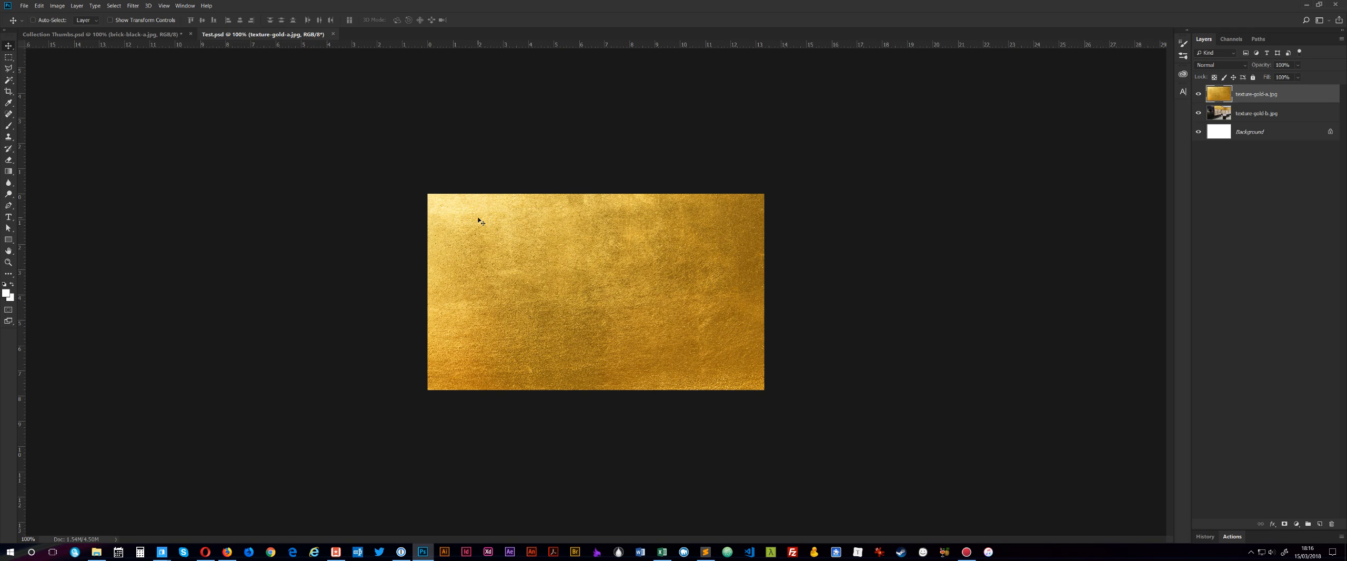
{"action": "mouse_move", "coordinate": [475, 218]}
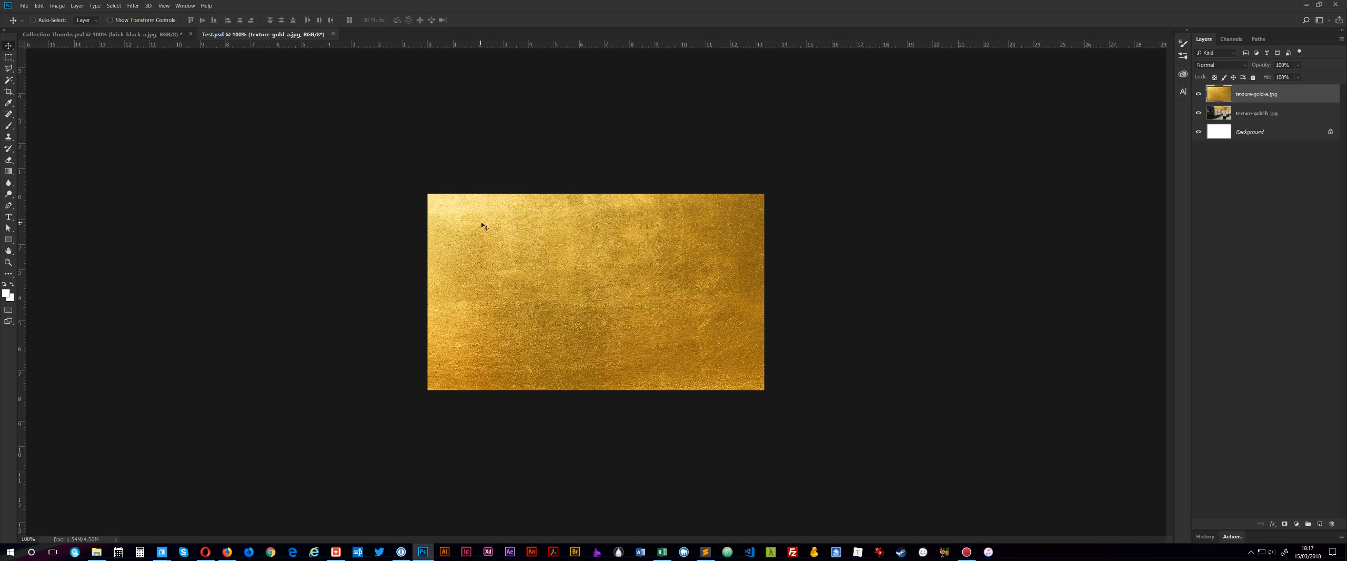
{"action": "mouse_move", "coordinate": [464, 216]}
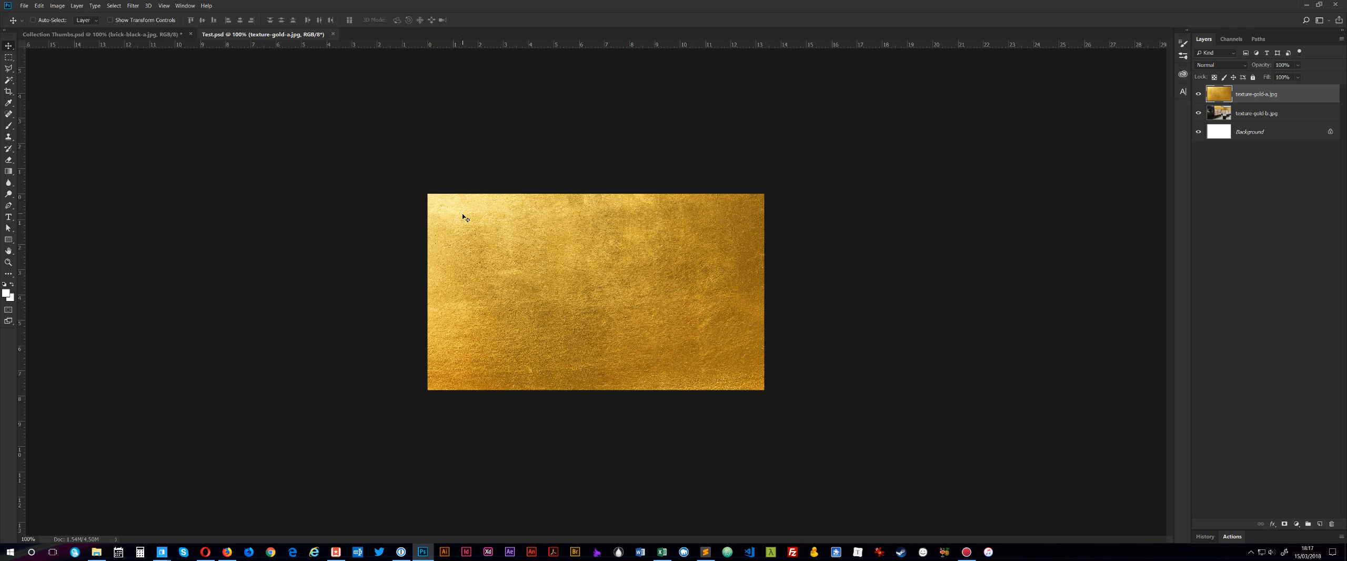
{"action": "mouse_move", "coordinate": [602, 155]}
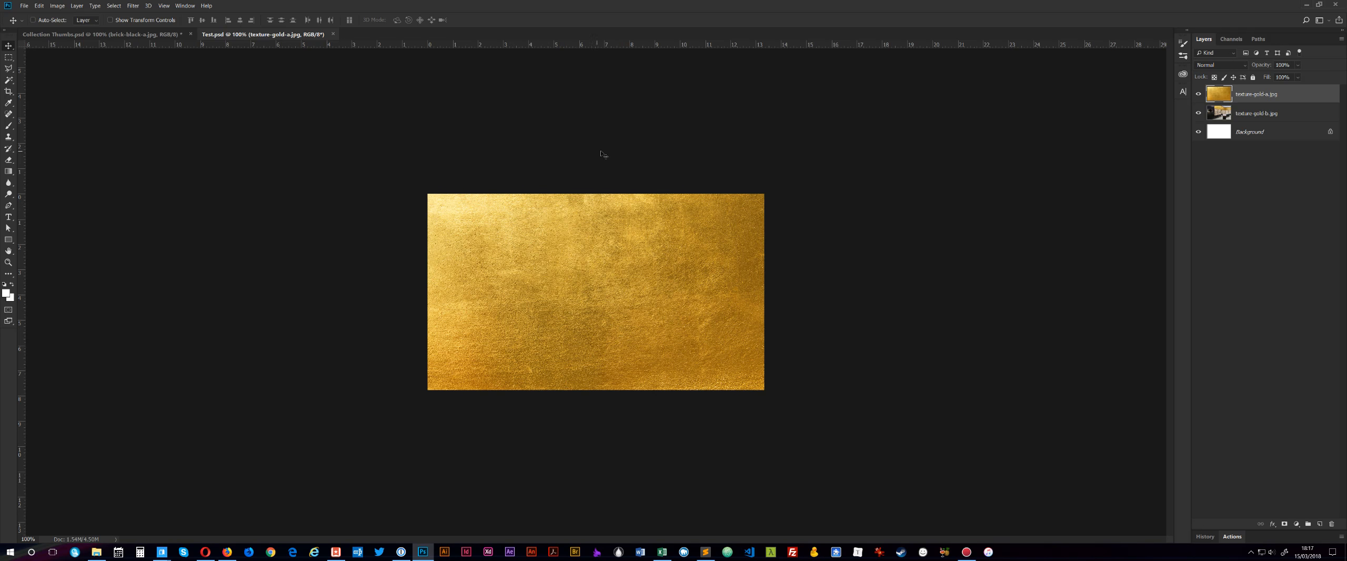
{"action": "mouse_move", "coordinate": [785, 167]}
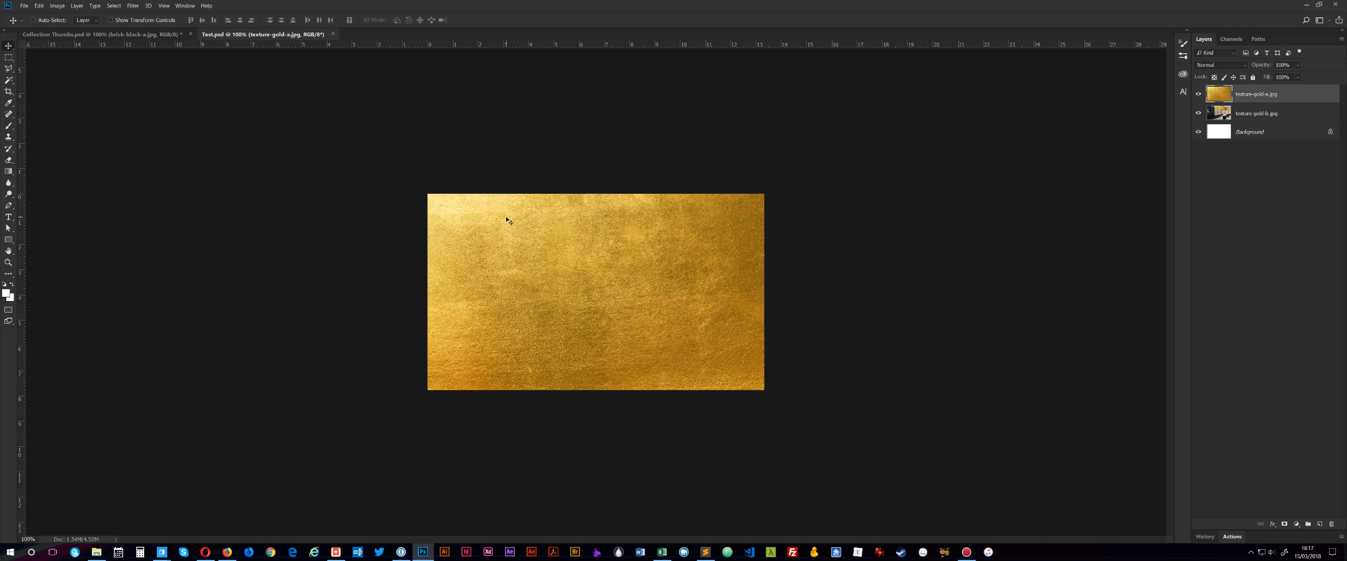
{"action": "mouse_move", "coordinate": [508, 255]}
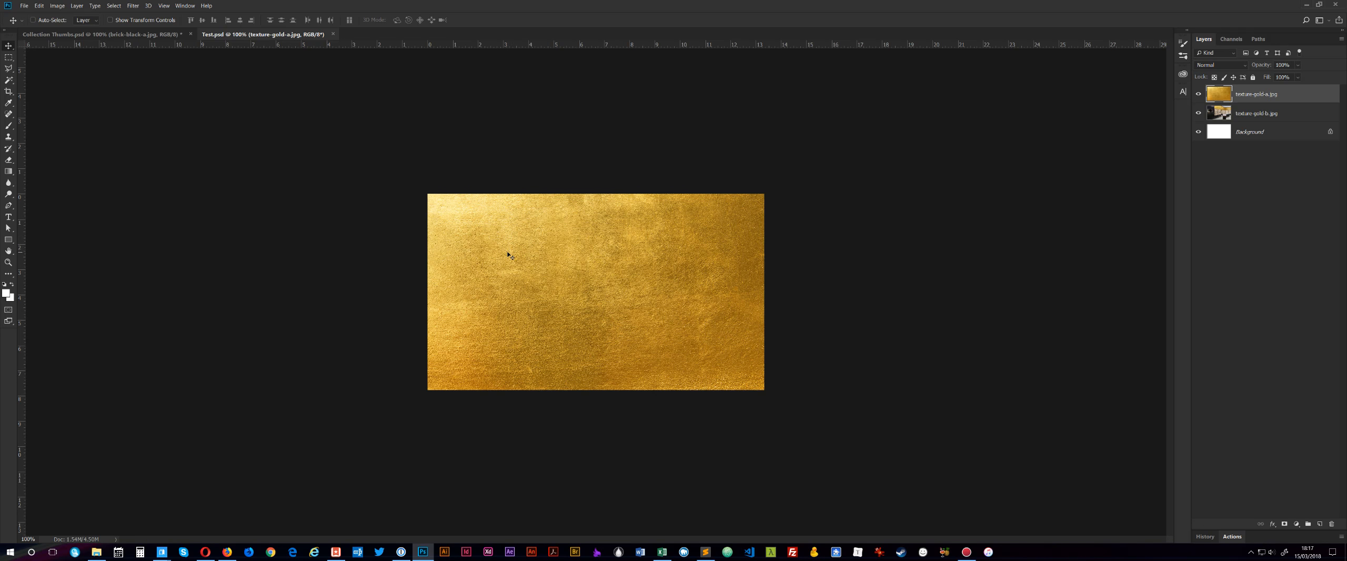
{"action": "mouse_move", "coordinate": [1065, 126]}
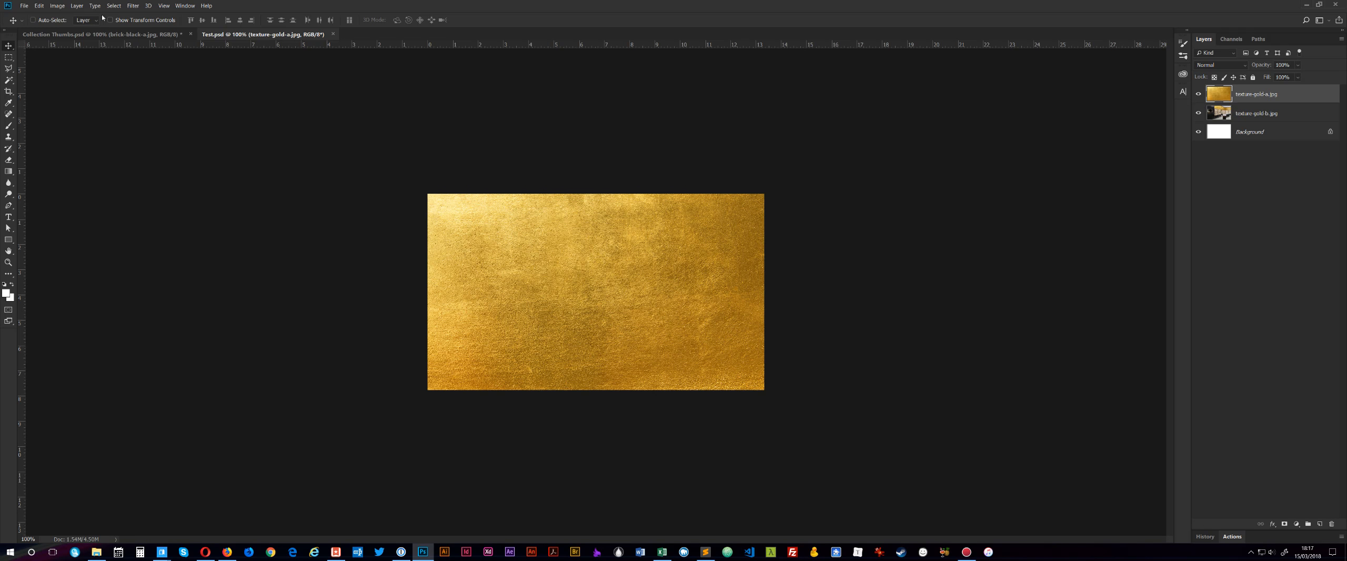
Step: Select the texture-gold-a.jpg layer and switch on File > Generate > Image Assets
{"action": "left_click", "coordinate": [24, 5]}
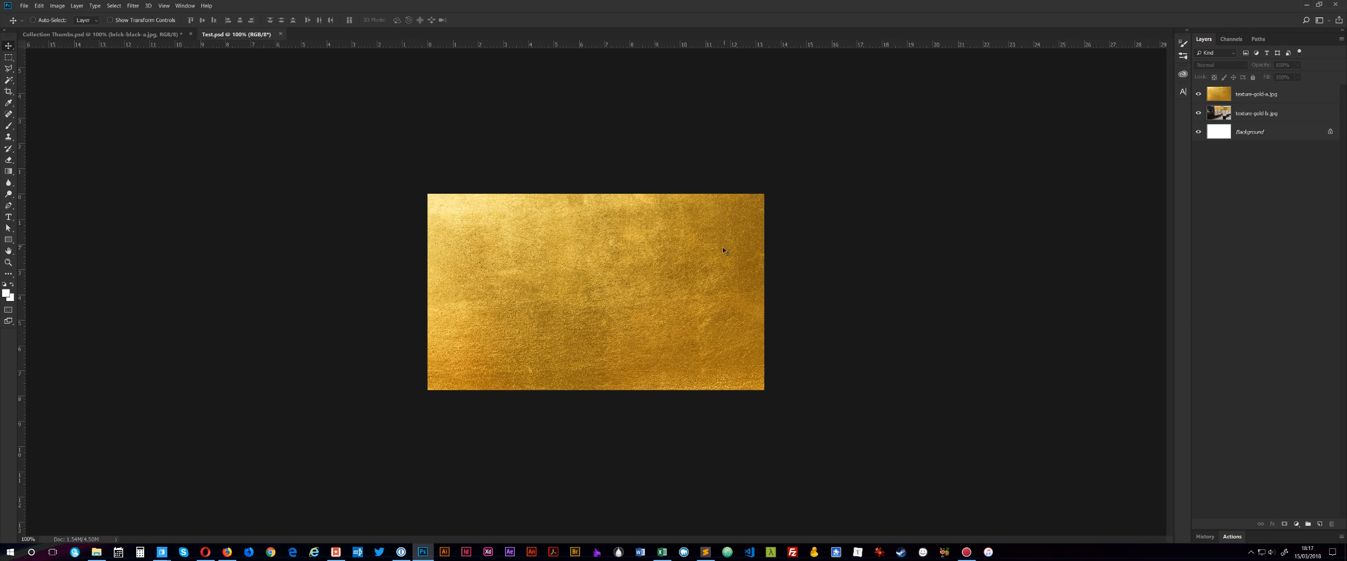
{"action": "mouse_move", "coordinate": [1258, 108]}
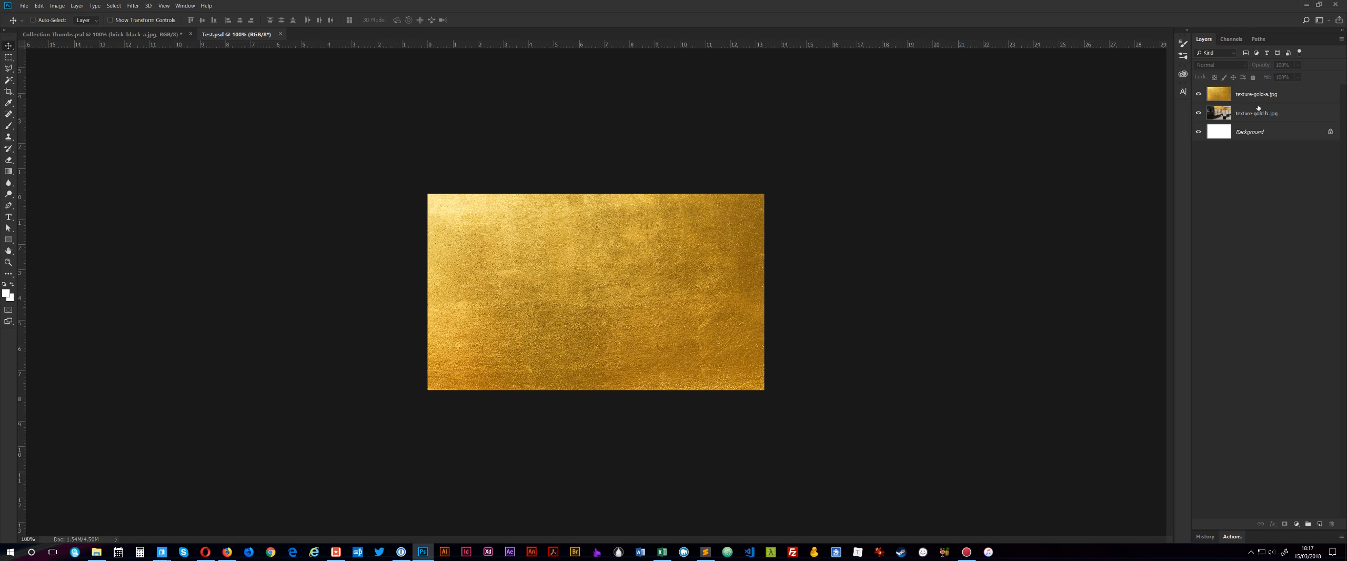
{"action": "left_click", "coordinate": [1256, 95]}
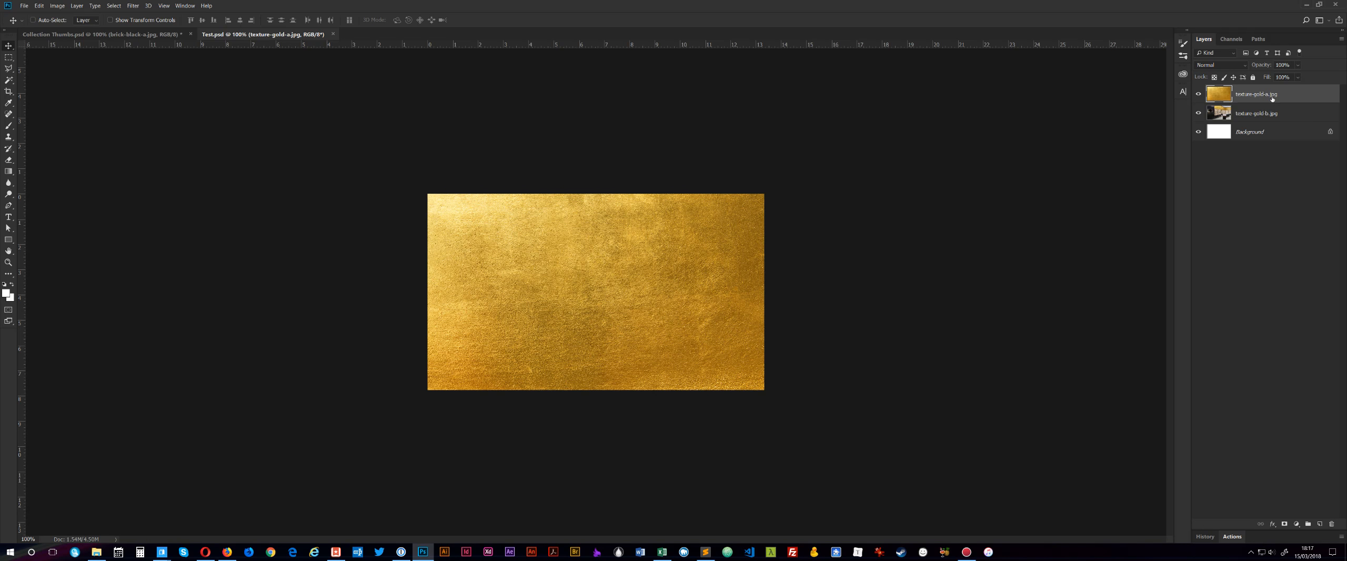
{"action": "mouse_move", "coordinate": [1272, 99]}
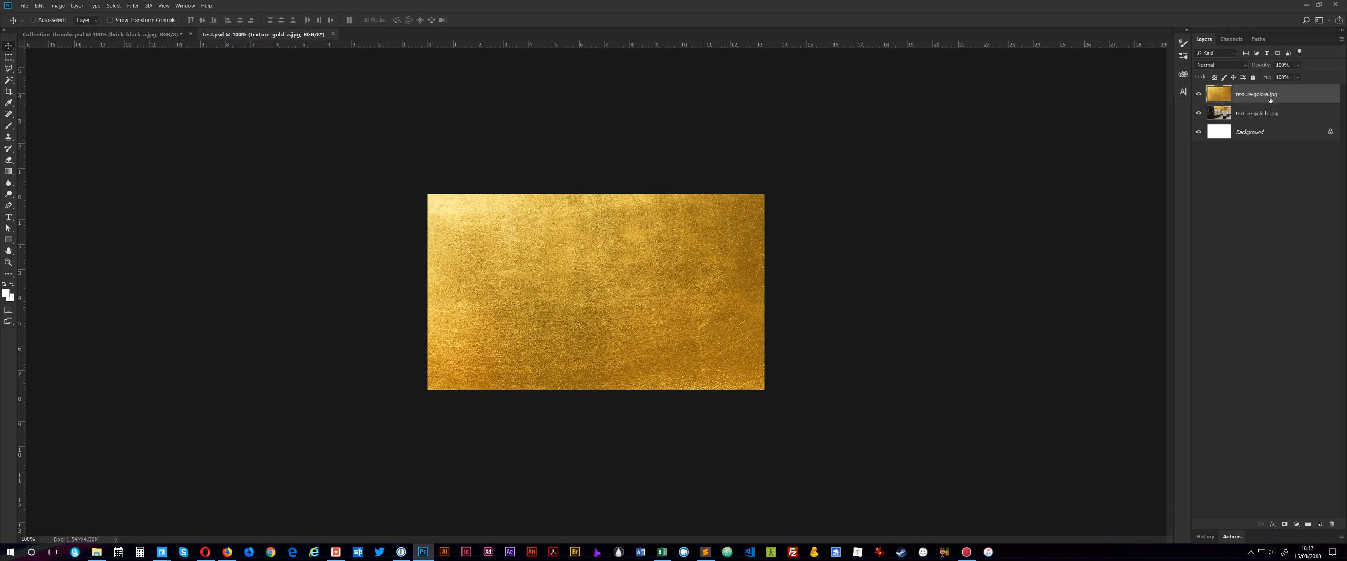
{"action": "mouse_move", "coordinate": [1281, 113]}
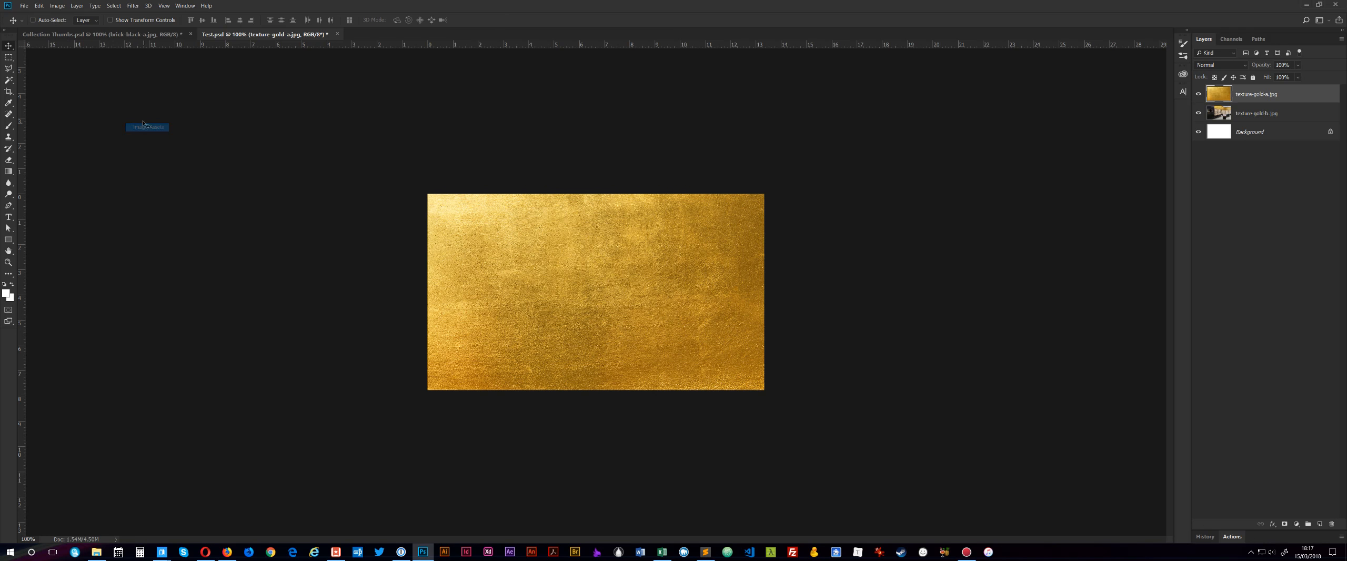
Step: Save Test.psd so the Test-assets folder is generated beside it
{"action": "left_click", "coordinate": [23, 6]}
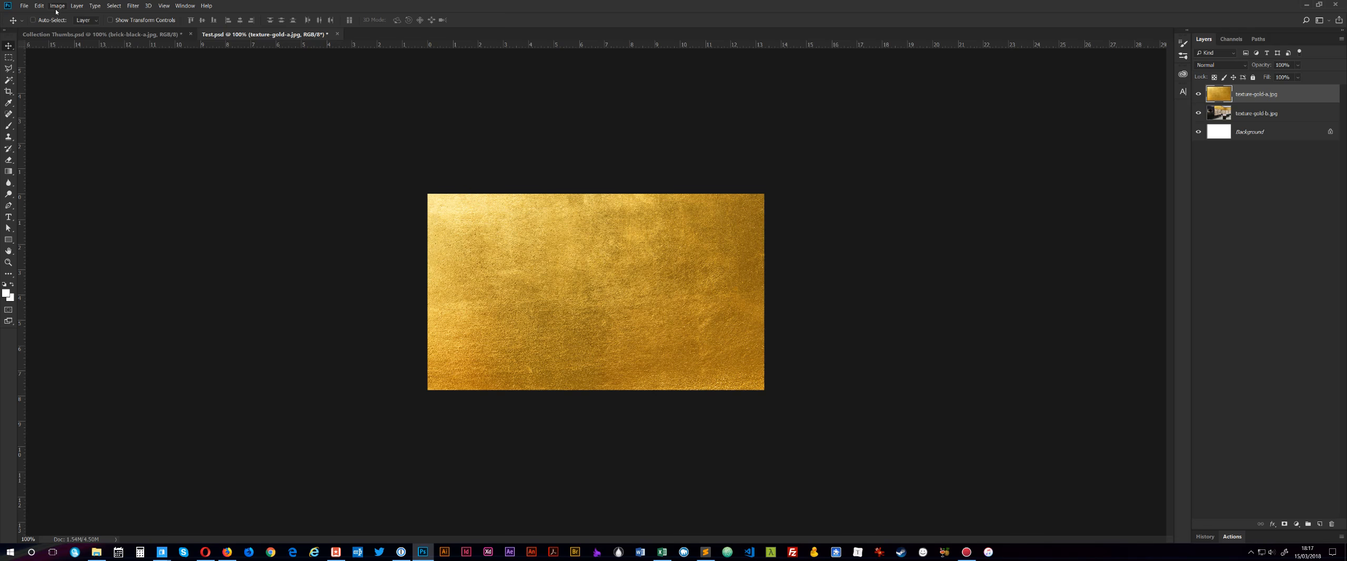
{"action": "mouse_move", "coordinate": [284, 126]}
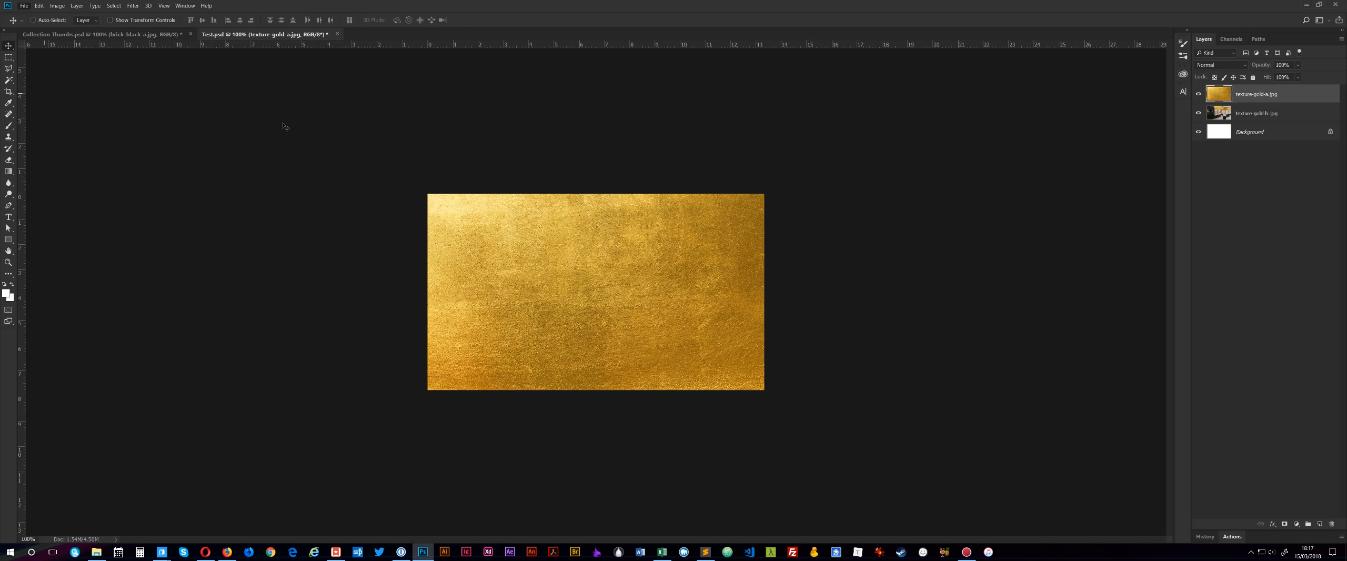
{"action": "left_click", "coordinate": [96, 553]}
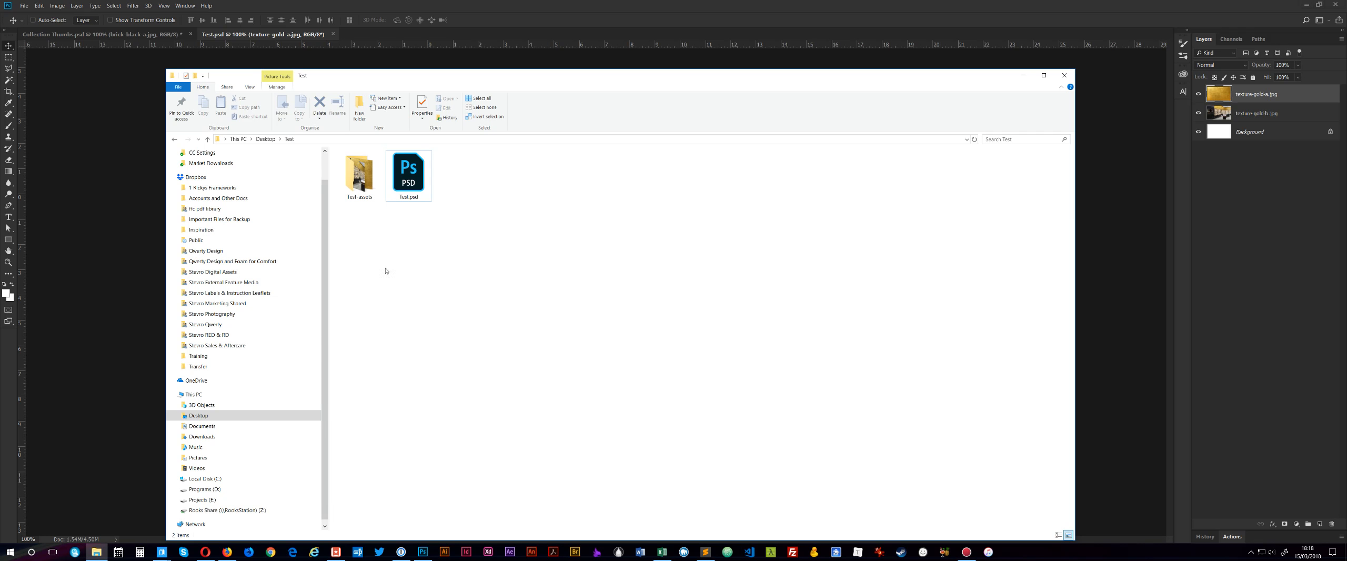
Step: Browse into the Test-assets folder to reveal texture-gold-a.jpg and texture-gold-b.jpg
{"action": "left_click", "coordinate": [410, 174]}
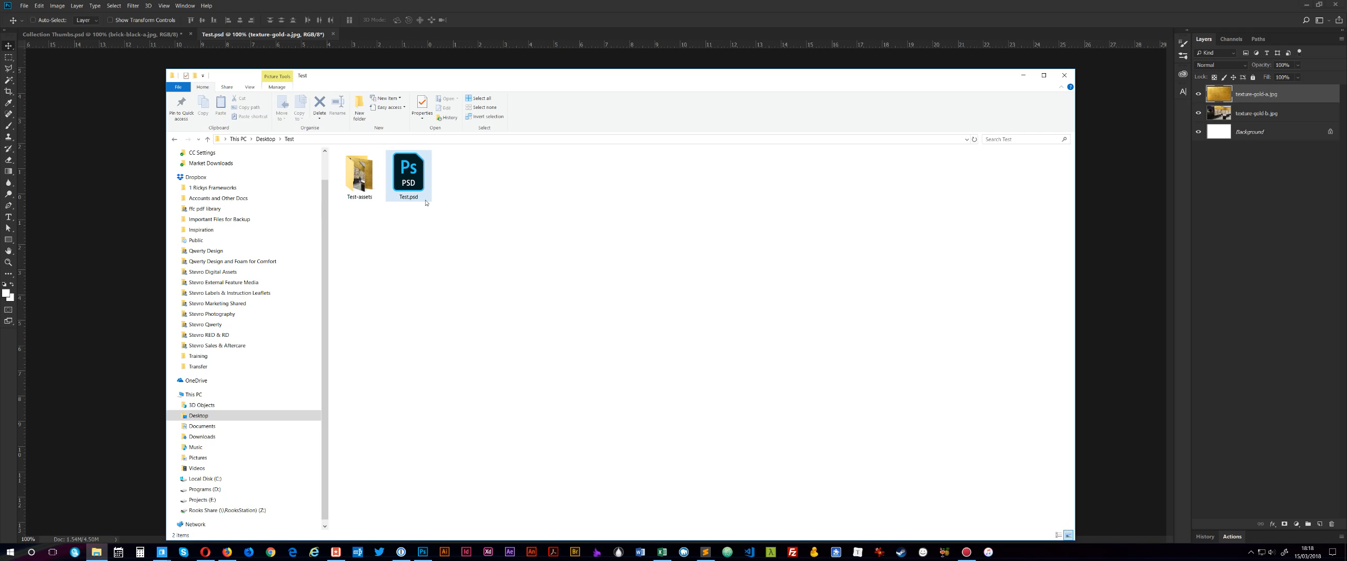
{"action": "mouse_move", "coordinate": [409, 205]}
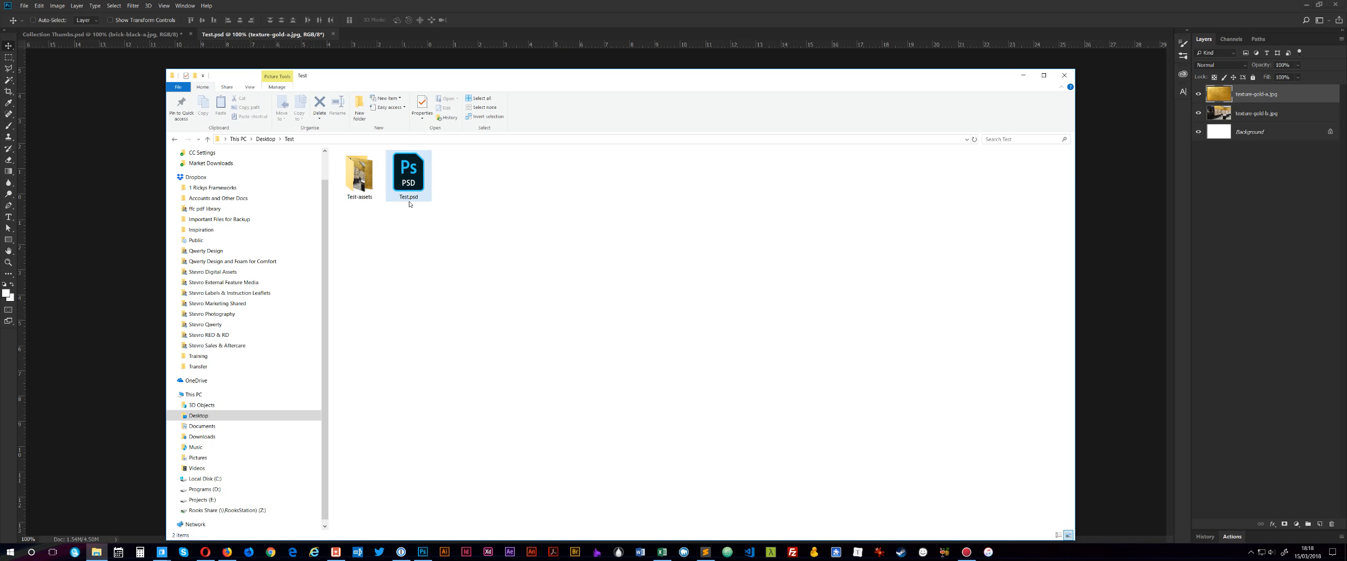
{"action": "left_click", "coordinate": [250, 86]}
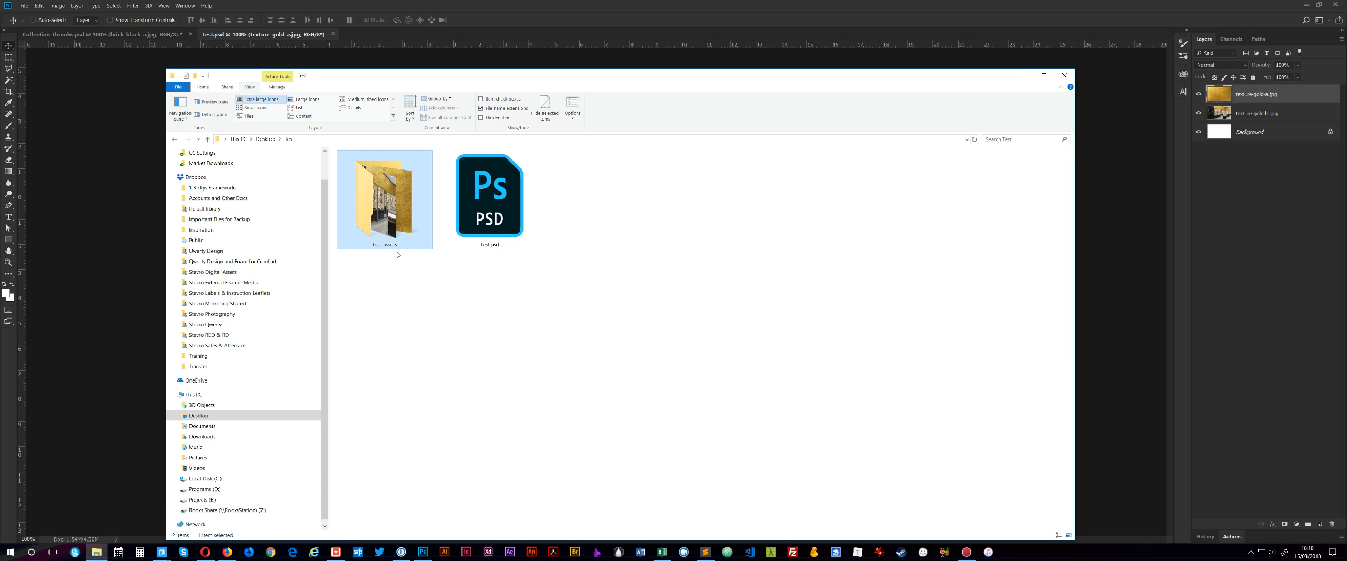
{"action": "mouse_move", "coordinate": [383, 252]}
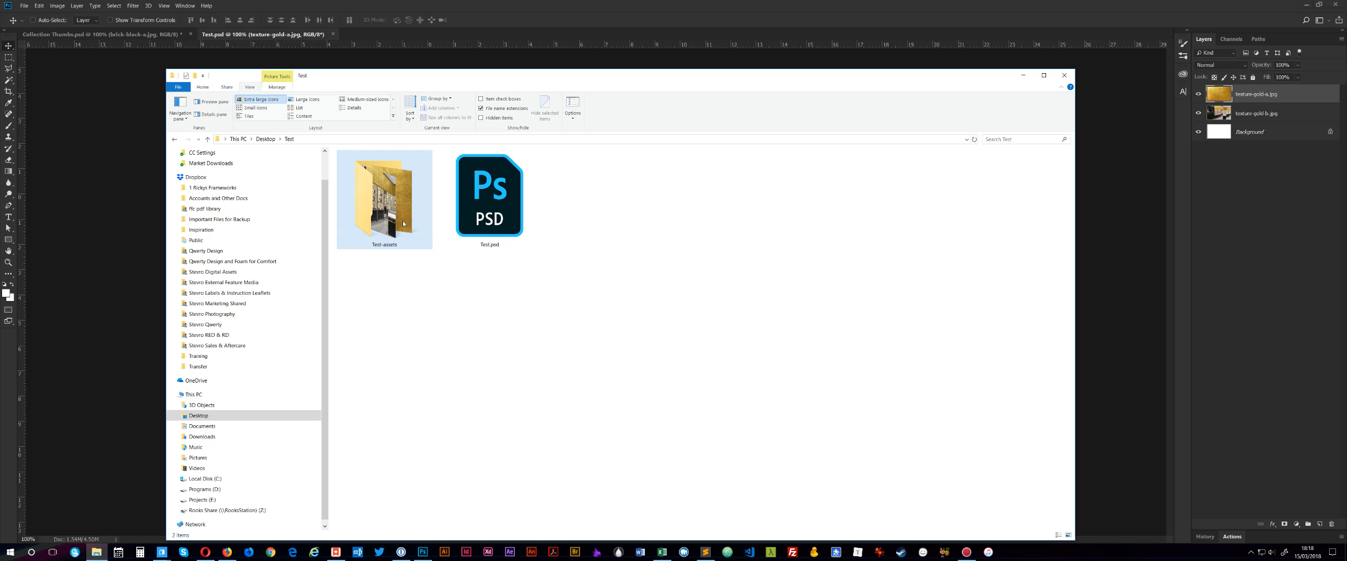
{"action": "double_click", "coordinate": [385, 199]}
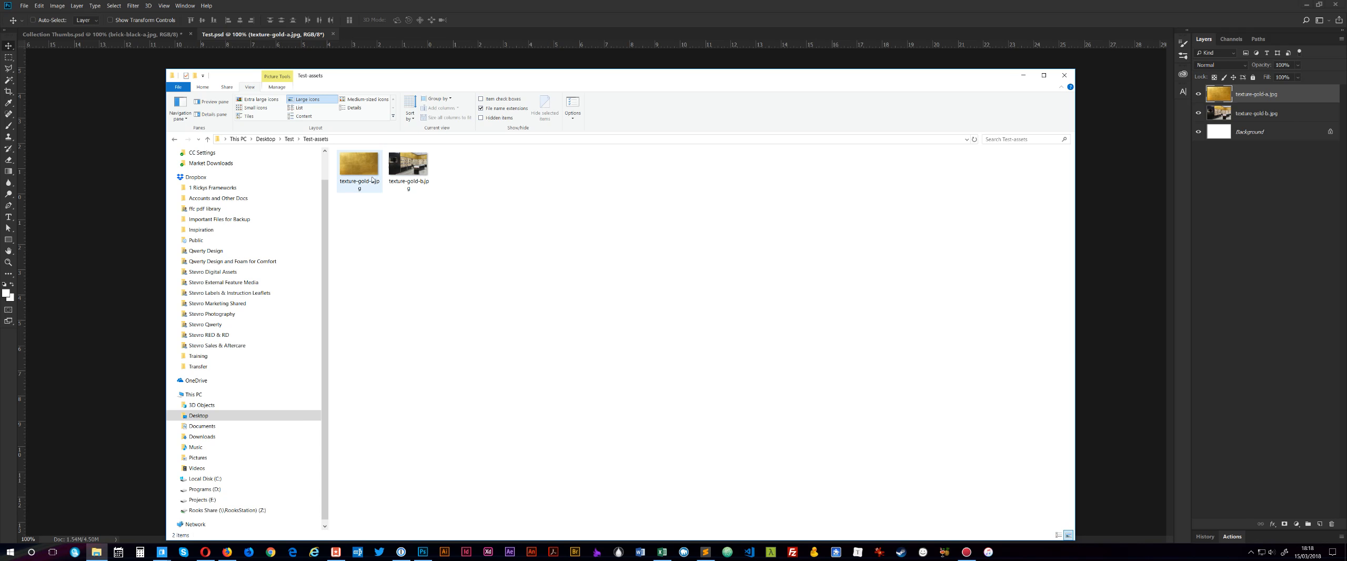
{"action": "left_click", "coordinate": [260, 100]}
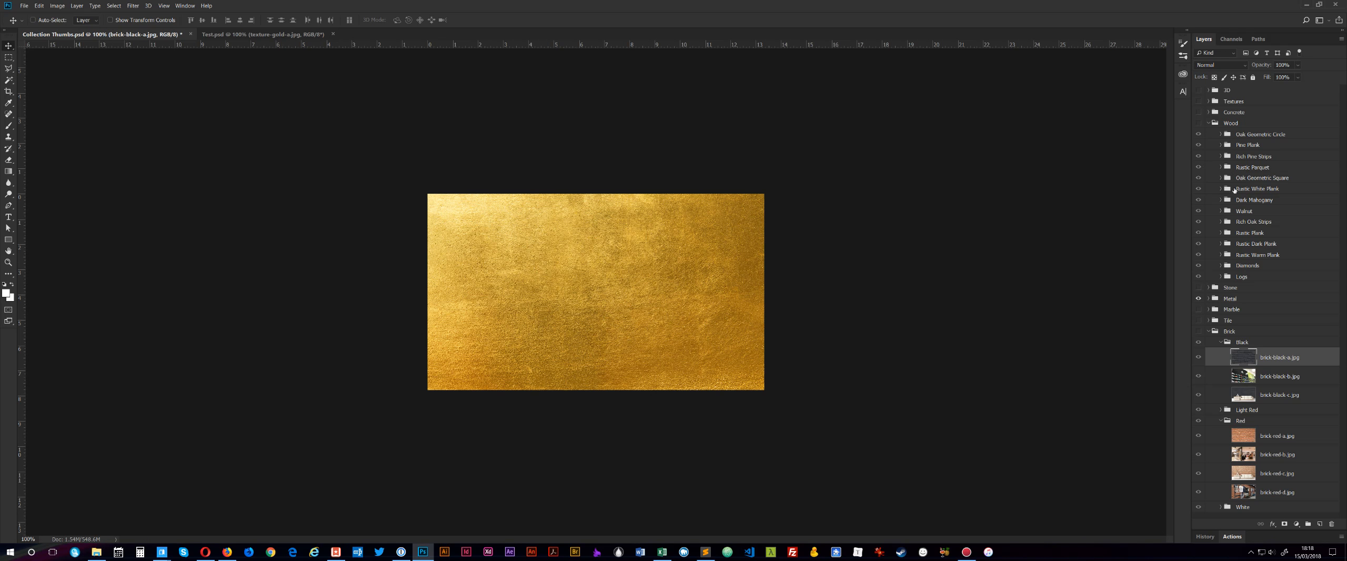
{"action": "mouse_move", "coordinate": [1043, 166]}
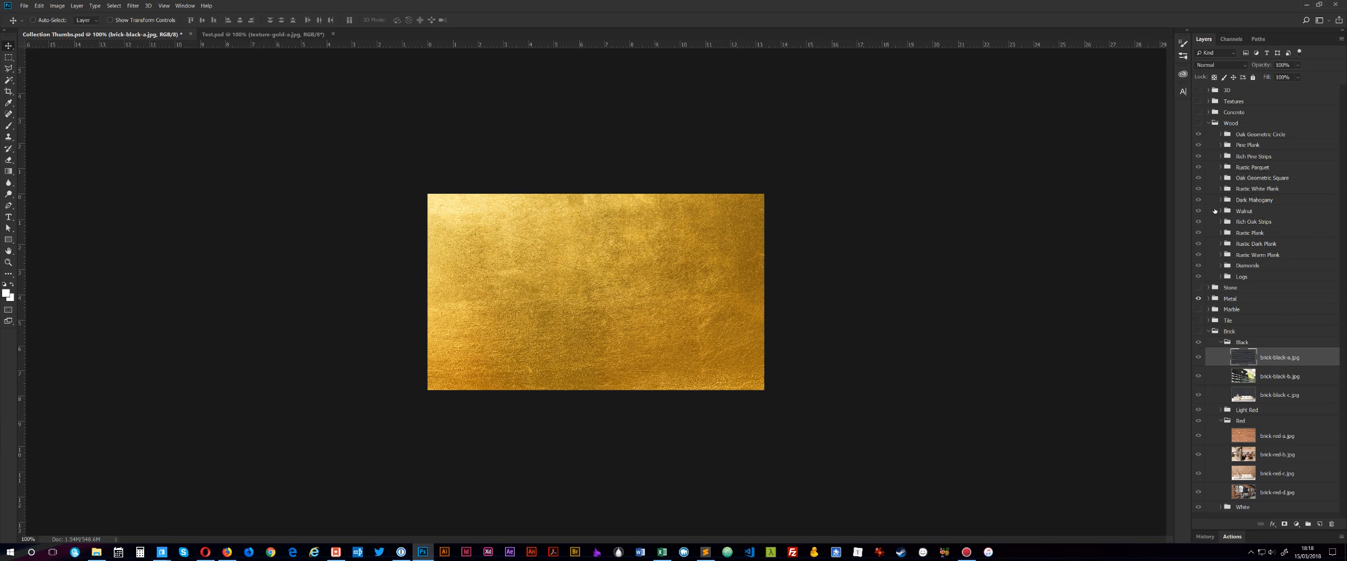
Step: Switch from Collection Thumbs.psd back to the Test.psd document
{"action": "left_click", "coordinate": [262, 35]}
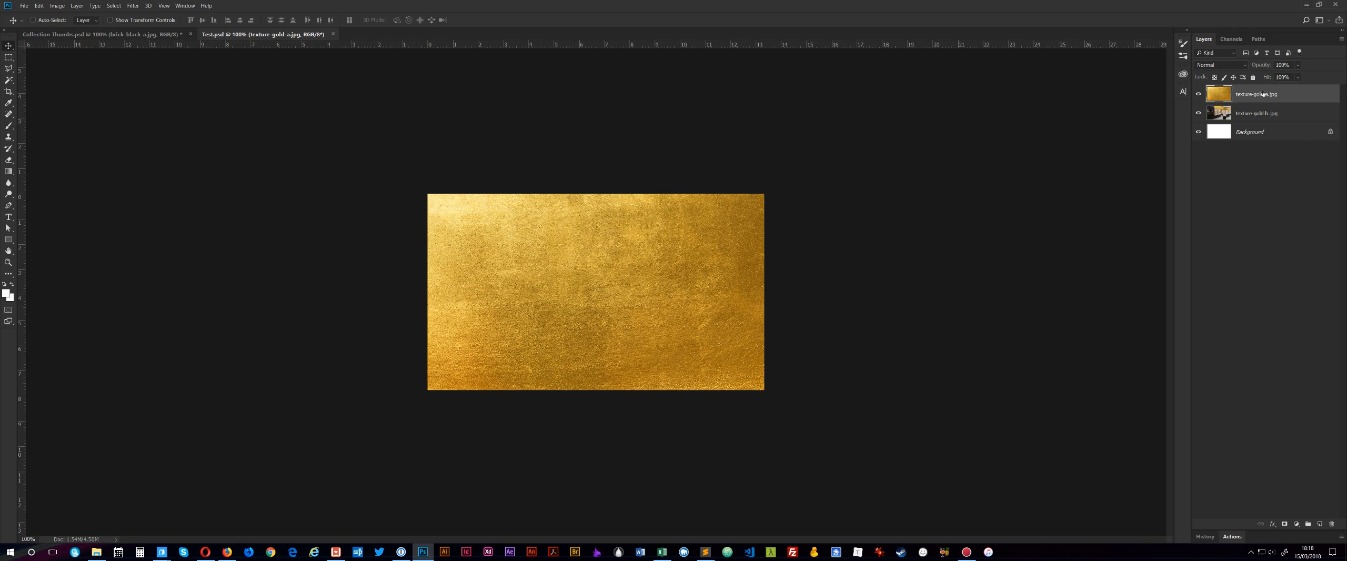
Step: Rename the top layer to texture-gold-a.jpg80% to set its JPEG quality
{"action": "double_click", "coordinate": [1257, 93]}
{"action": "type", "text": "80%"}
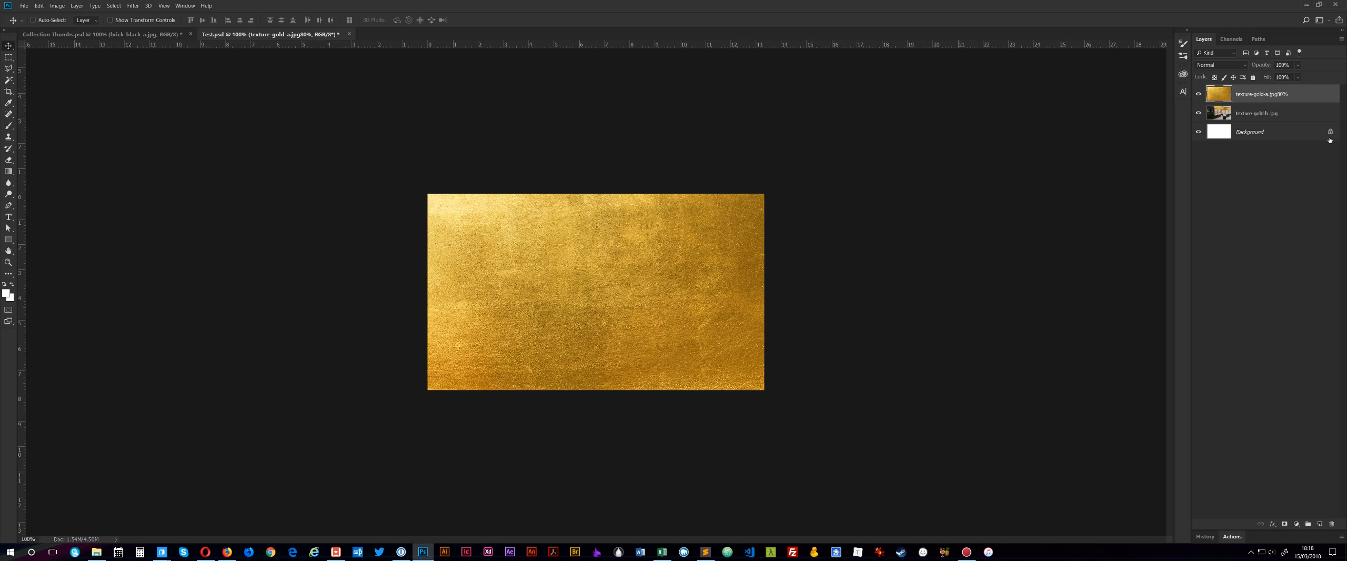
{"action": "mouse_move", "coordinate": [1330, 131]}
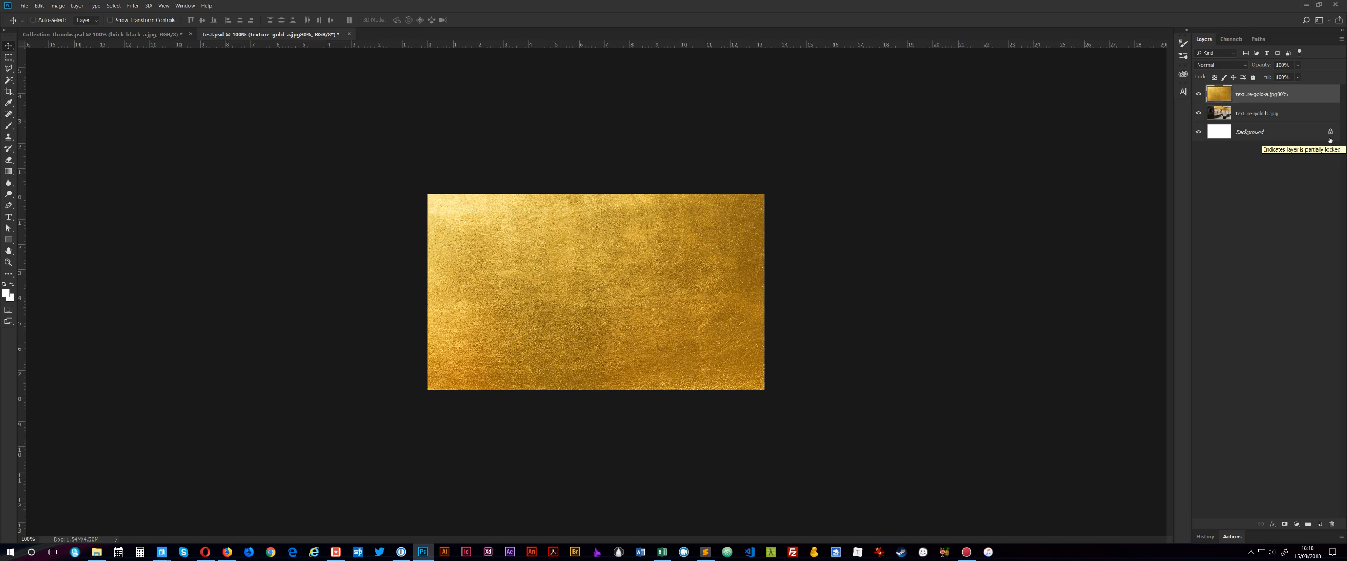
{"action": "mouse_move", "coordinate": [502, 170]}
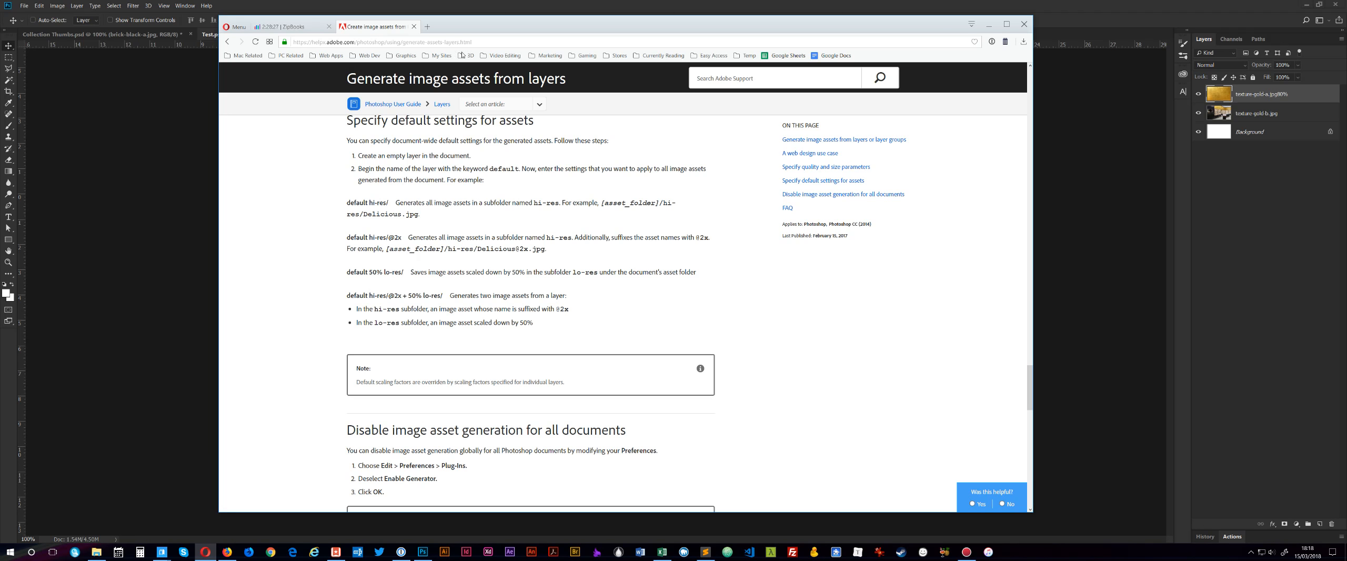
{"action": "mouse_move", "coordinate": [411, 318]}
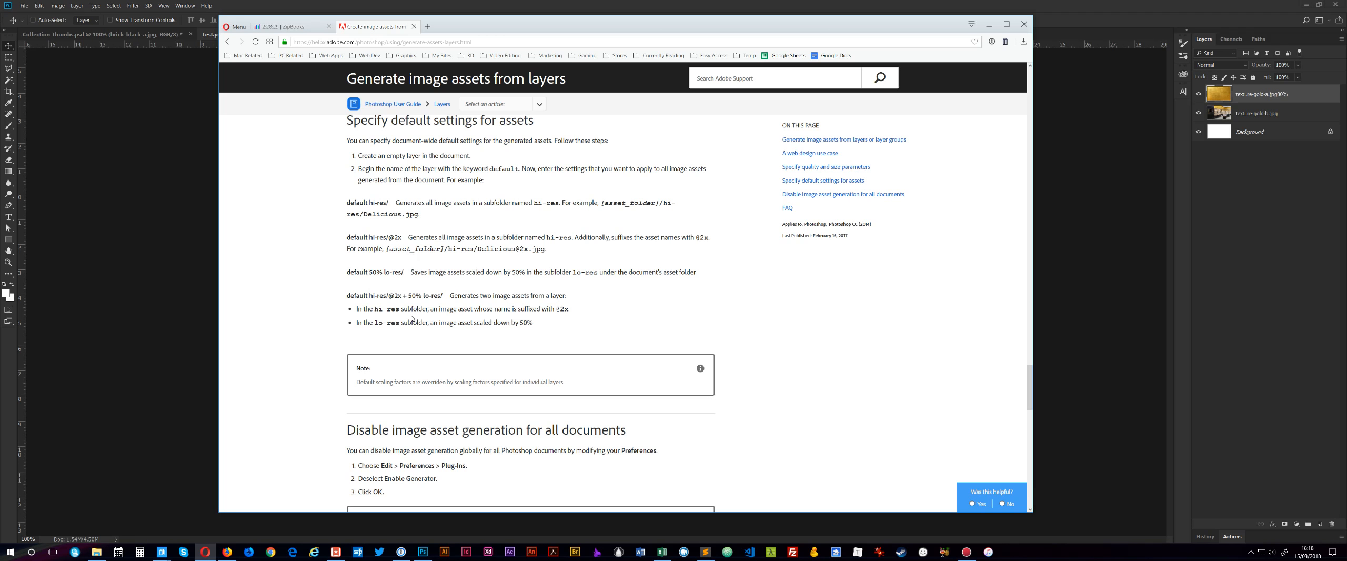
{"action": "mouse_move", "coordinate": [404, 241]}
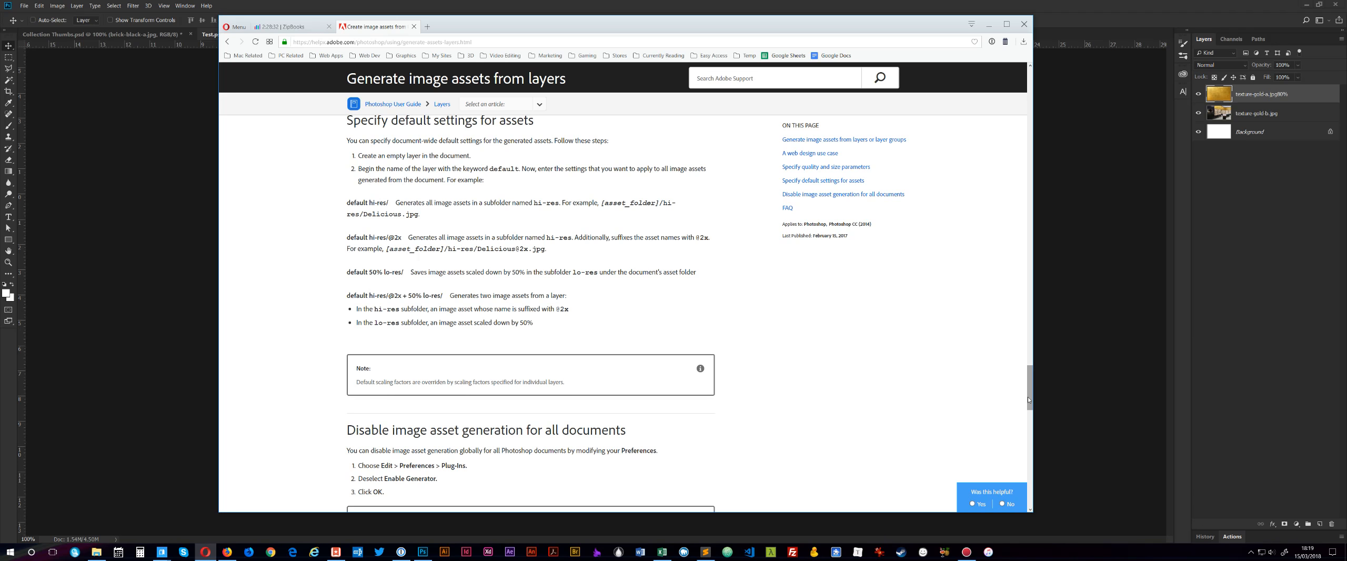
Step: Scroll the Adobe Help article to the 'Specify default settings for assets' section
{"action": "scroll", "scroll_direction": "down", "scroll_amount": 3}
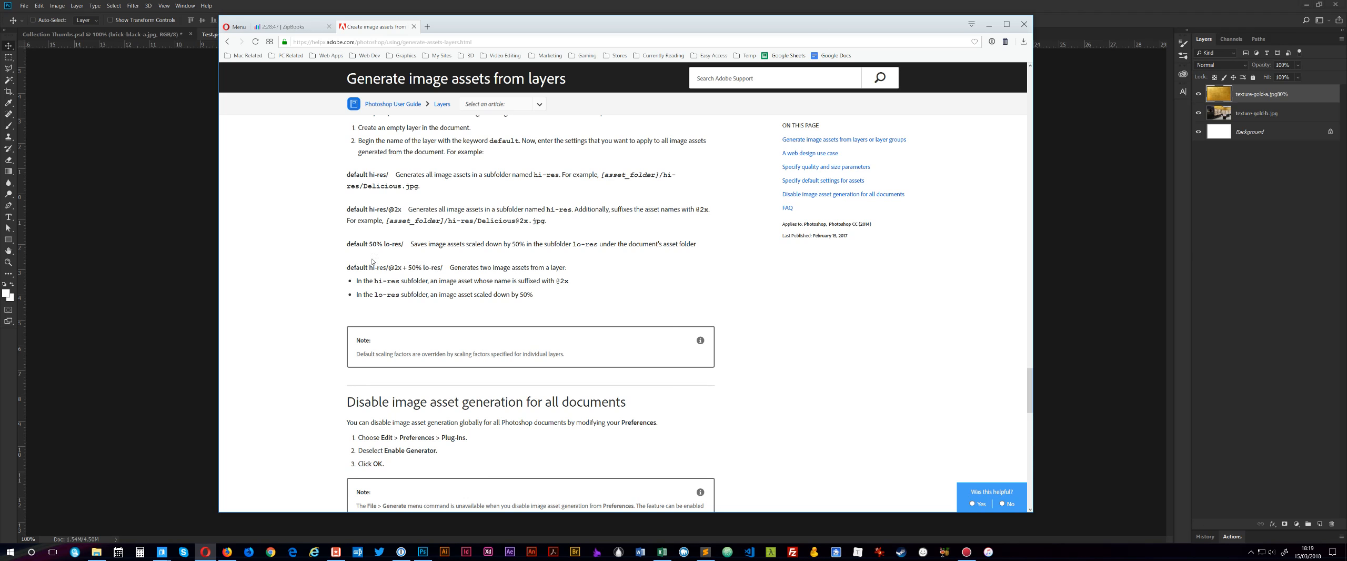
{"action": "mouse_move", "coordinate": [405, 260]}
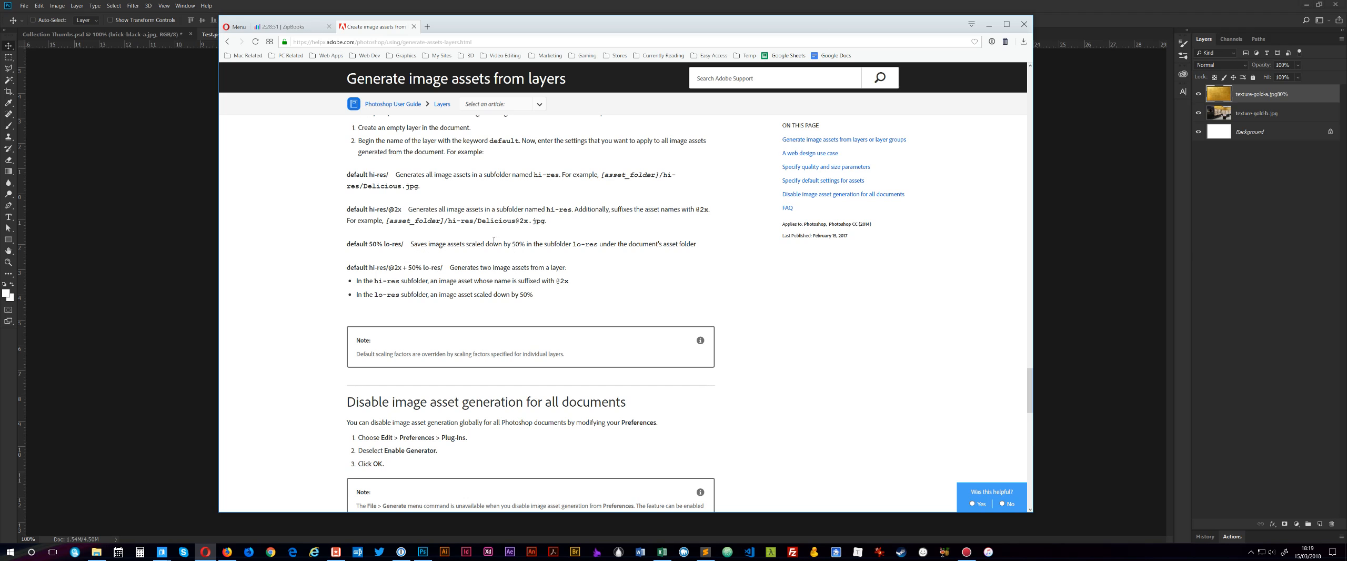
{"action": "mouse_move", "coordinate": [960, 226]}
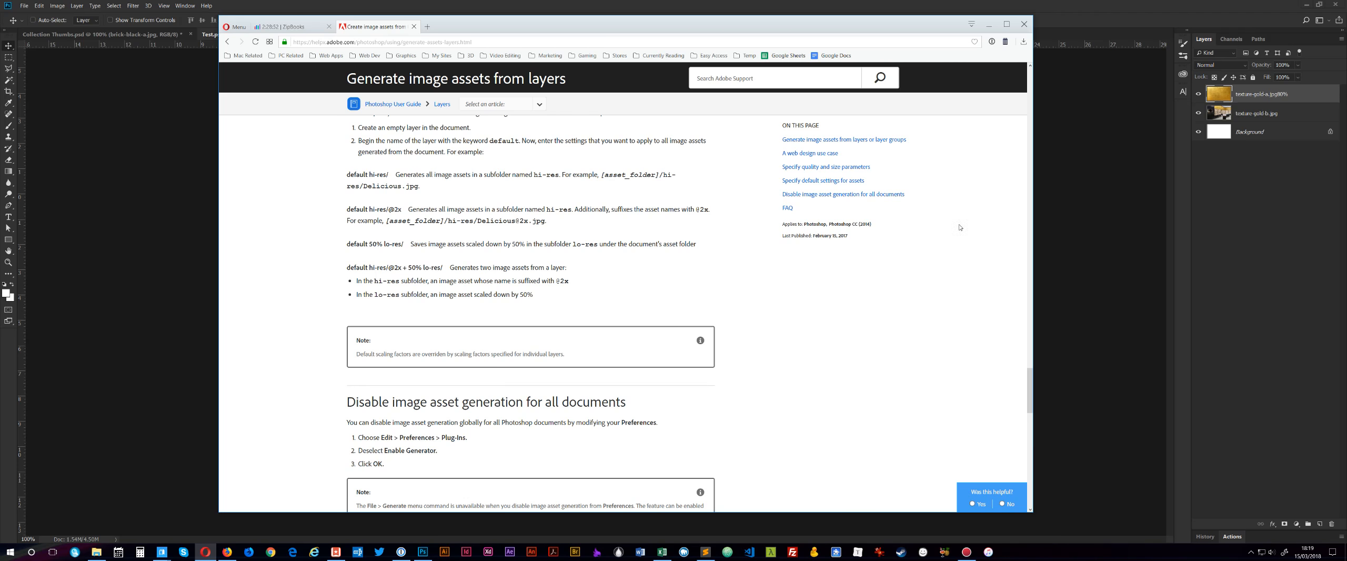
{"action": "scroll", "scroll_direction": "down", "scroll_amount": 3}
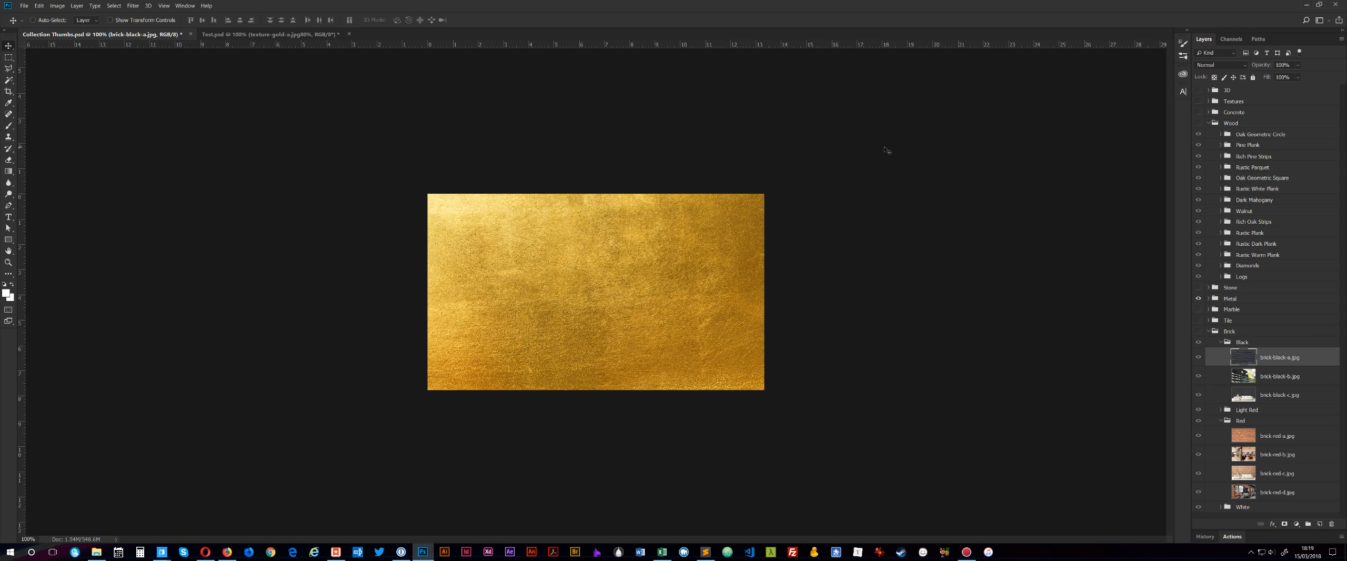
{"action": "mouse_move", "coordinate": [737, 144]}
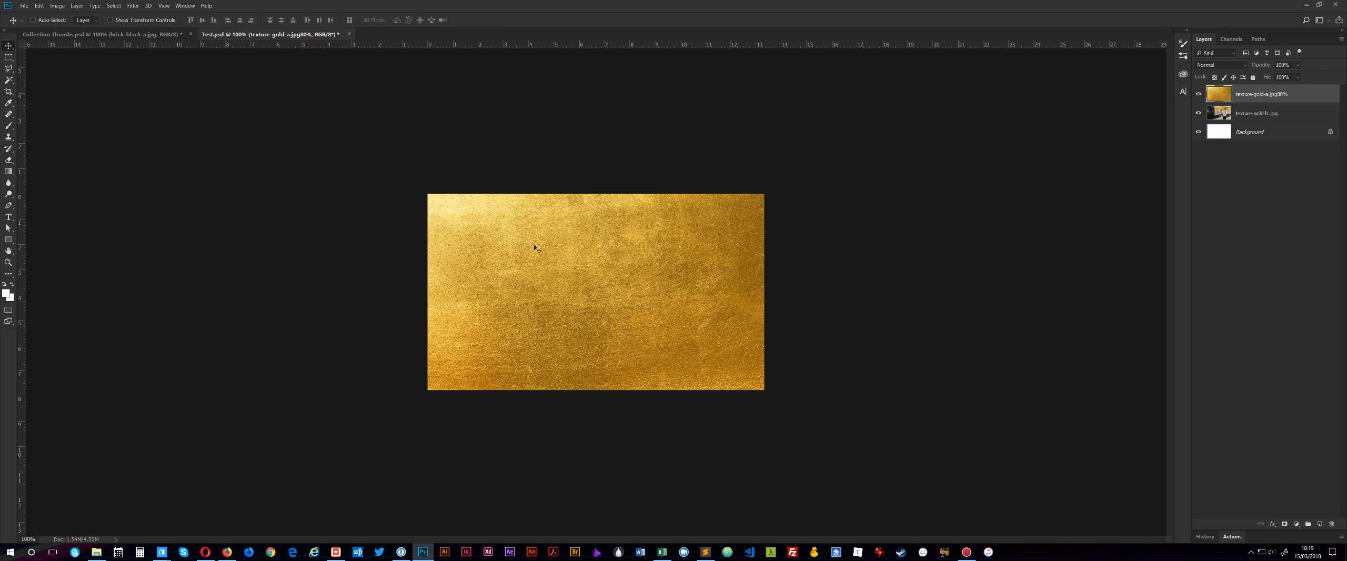
{"action": "mouse_move", "coordinate": [599, 517]}
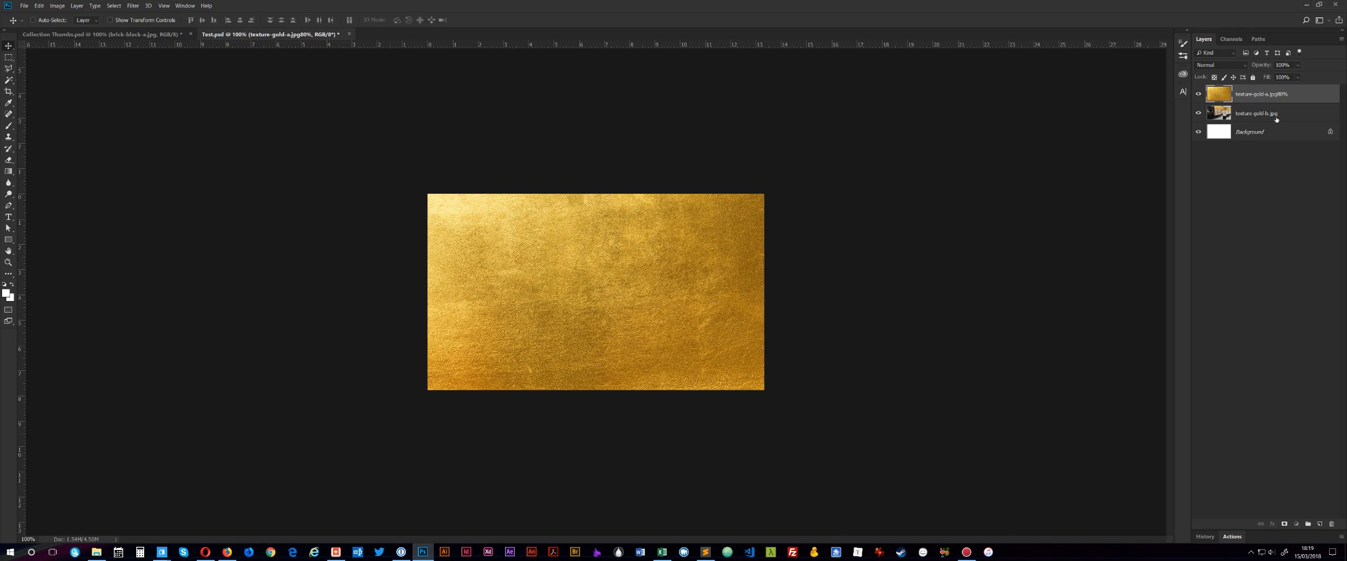
{"action": "mouse_move", "coordinate": [913, 129]}
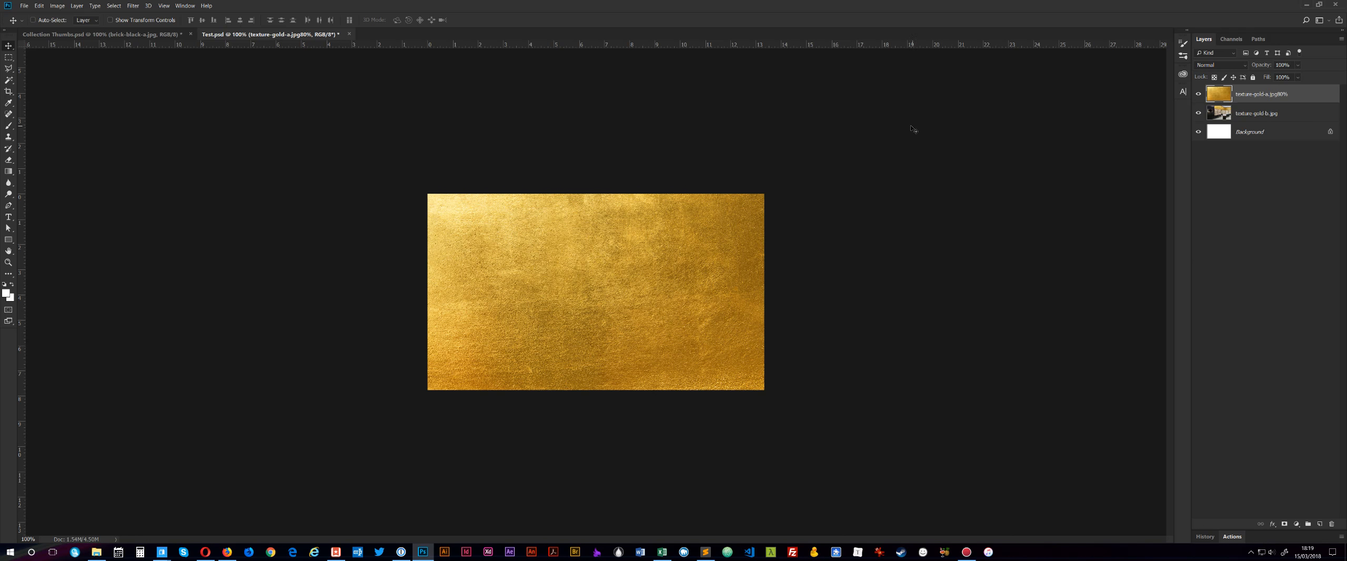
{"action": "mouse_move", "coordinate": [372, 97]}
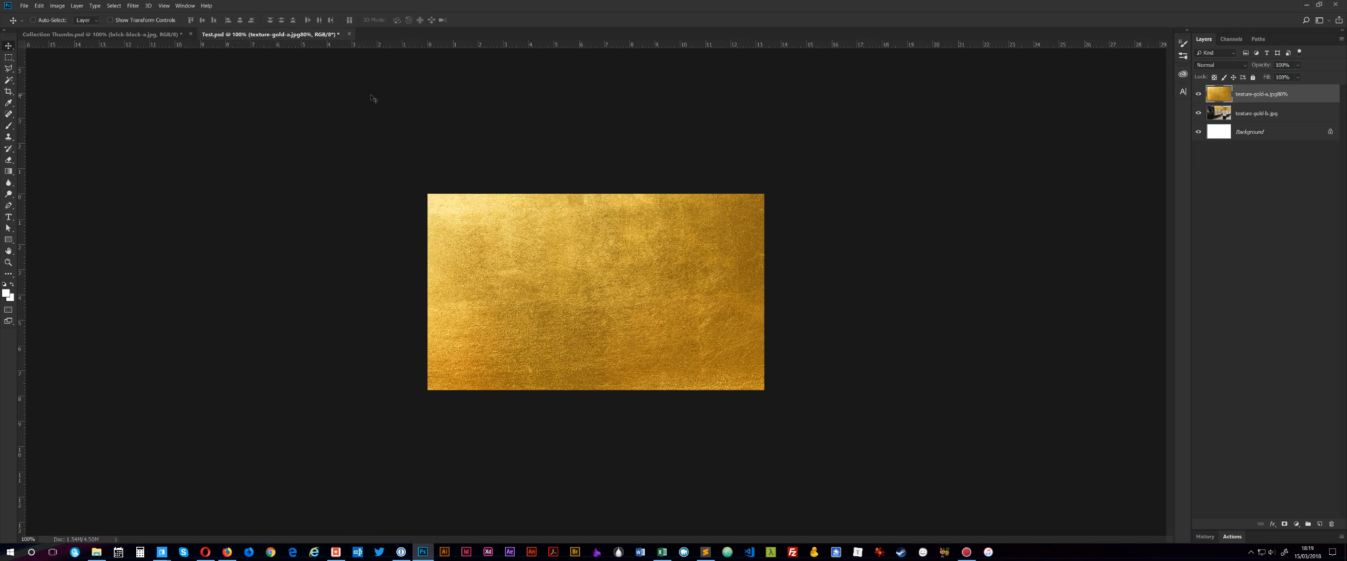